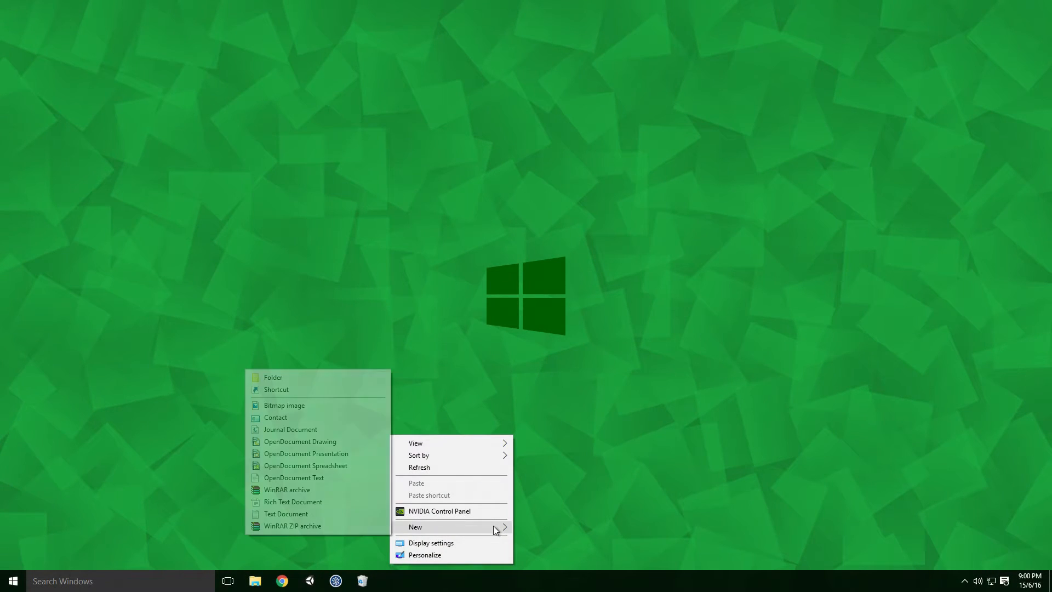
# Step: Create an empty 'My Toolbar' folder on the desktop and check its contents
pyautogui.click(273, 376)
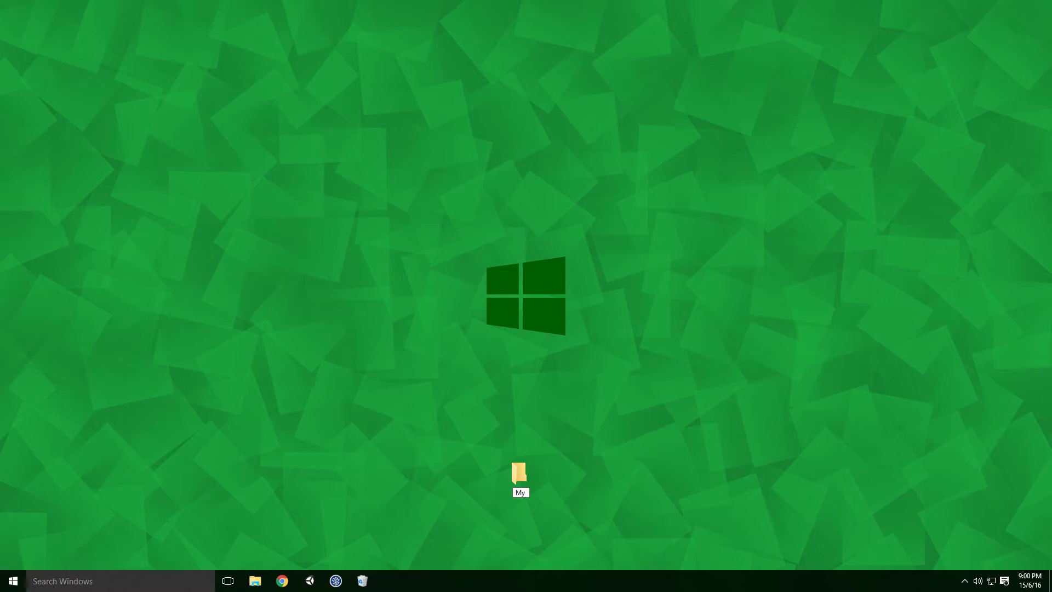
pyautogui.doubleClick(519, 471)
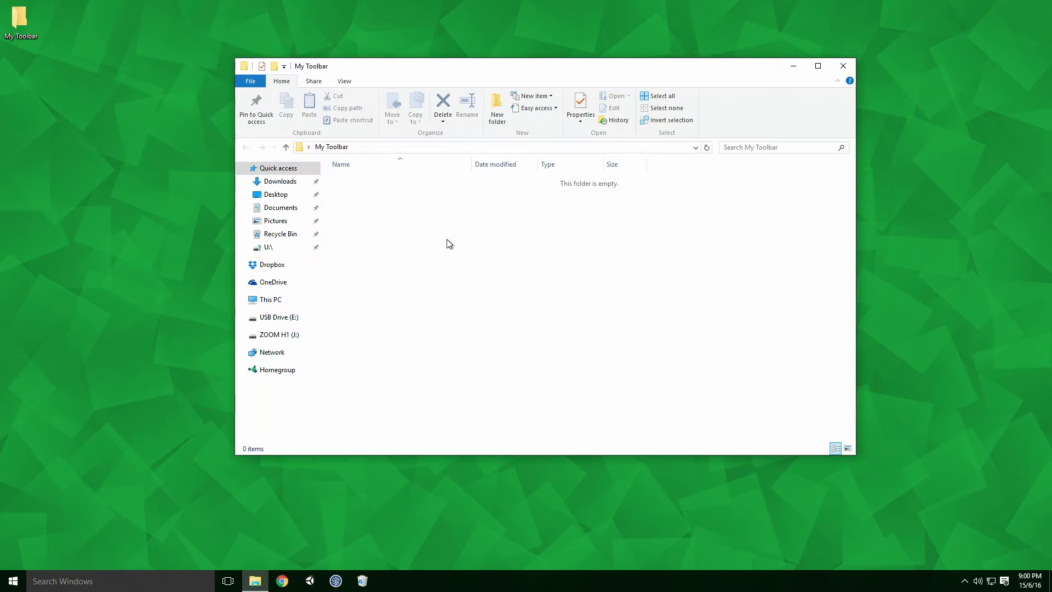
pyautogui.rightClick(450, 243)
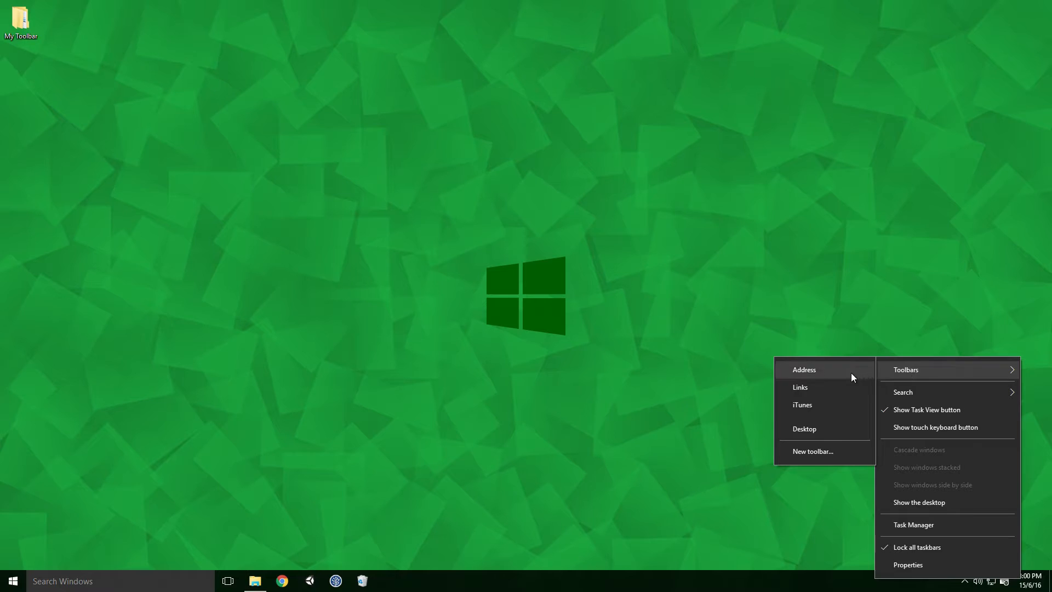
pyautogui.click(804, 369)
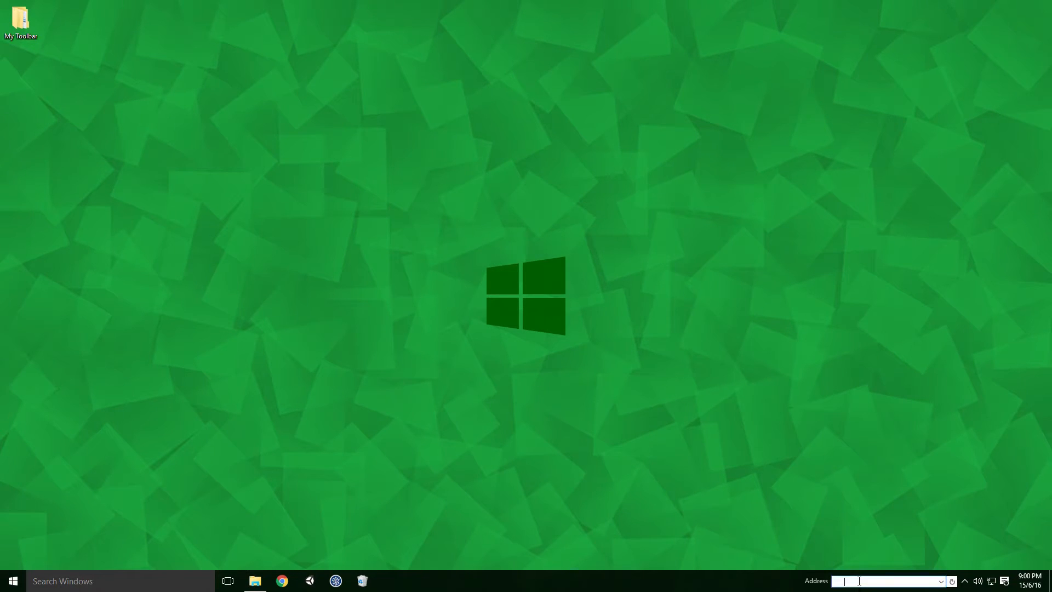
pyautogui.write('www.google')
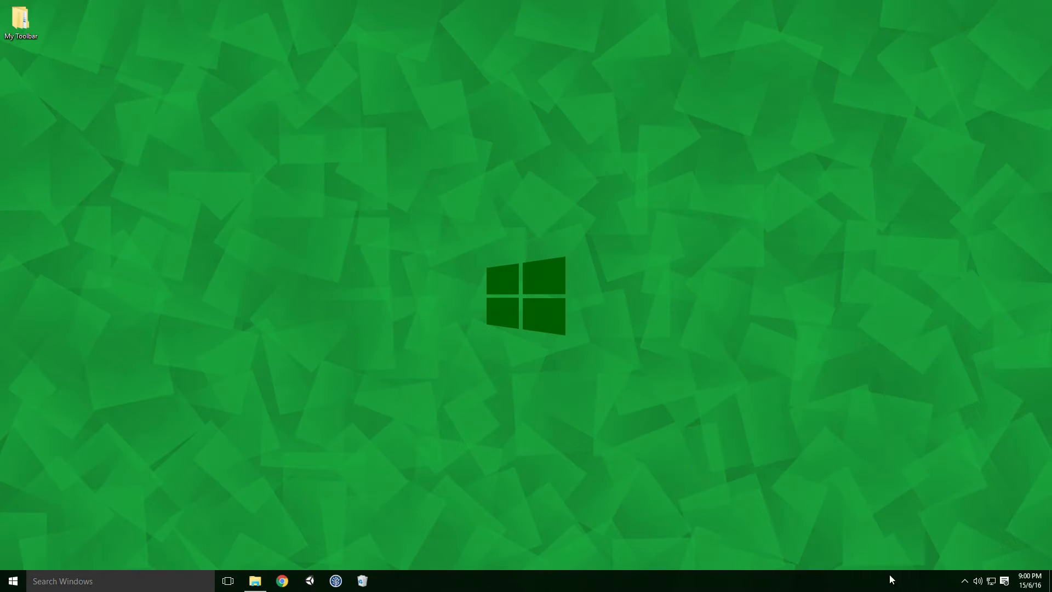
pyautogui.click(952, 581)
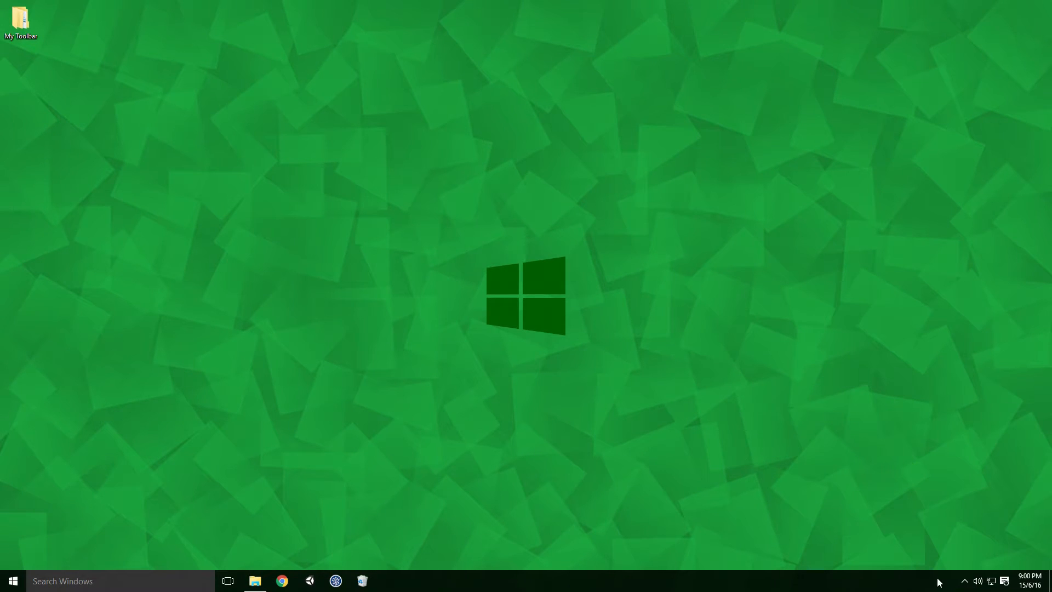
pyautogui.moveTo(862, 408)
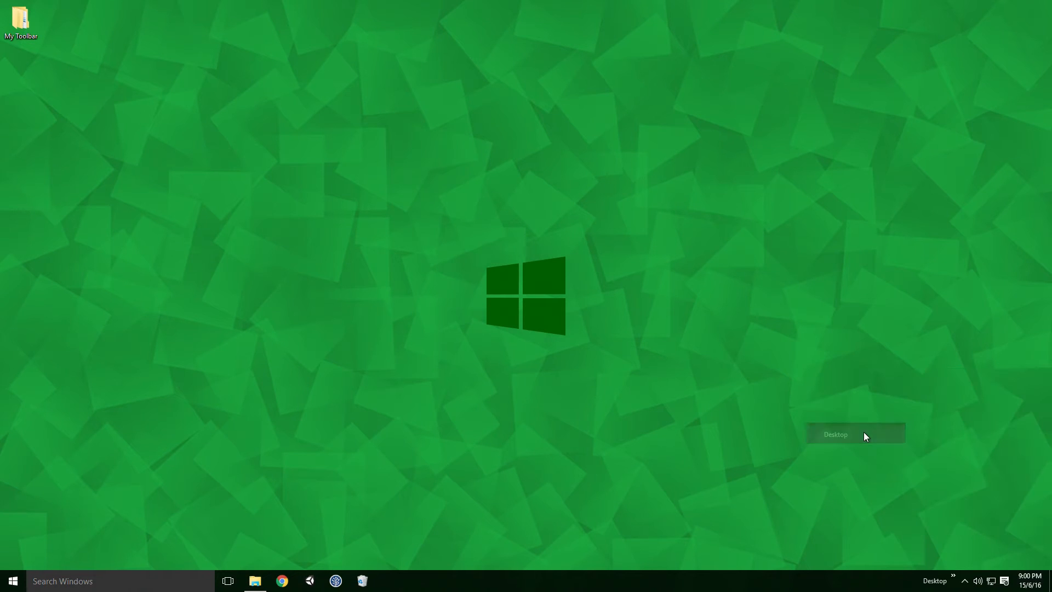
# Step: Browse the Desktop toolbar's items, then uncheck Lock all taskbars
pyautogui.click(954, 580)
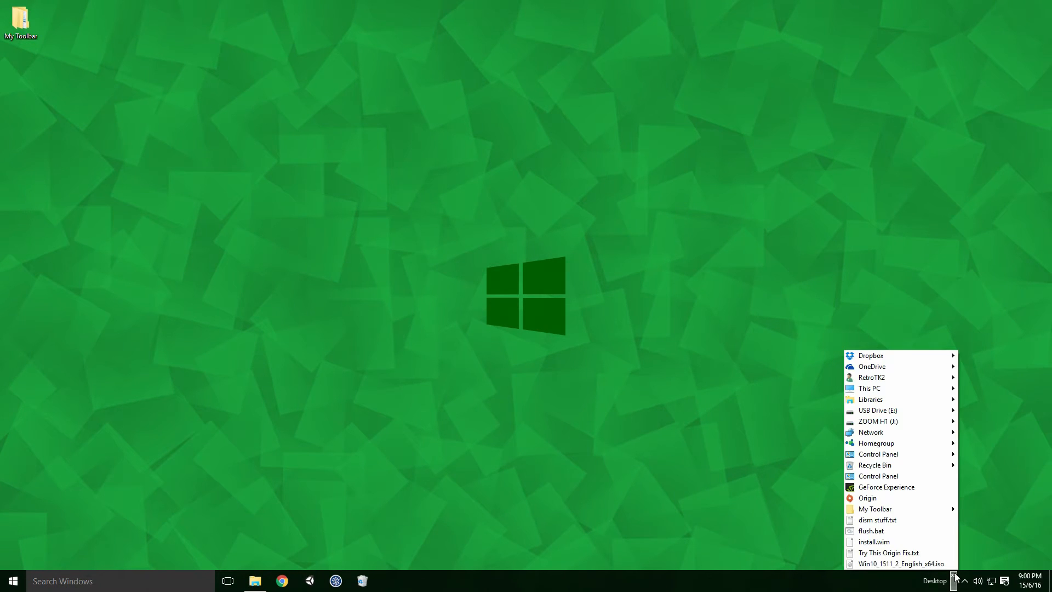
pyautogui.rightClick(899, 580)
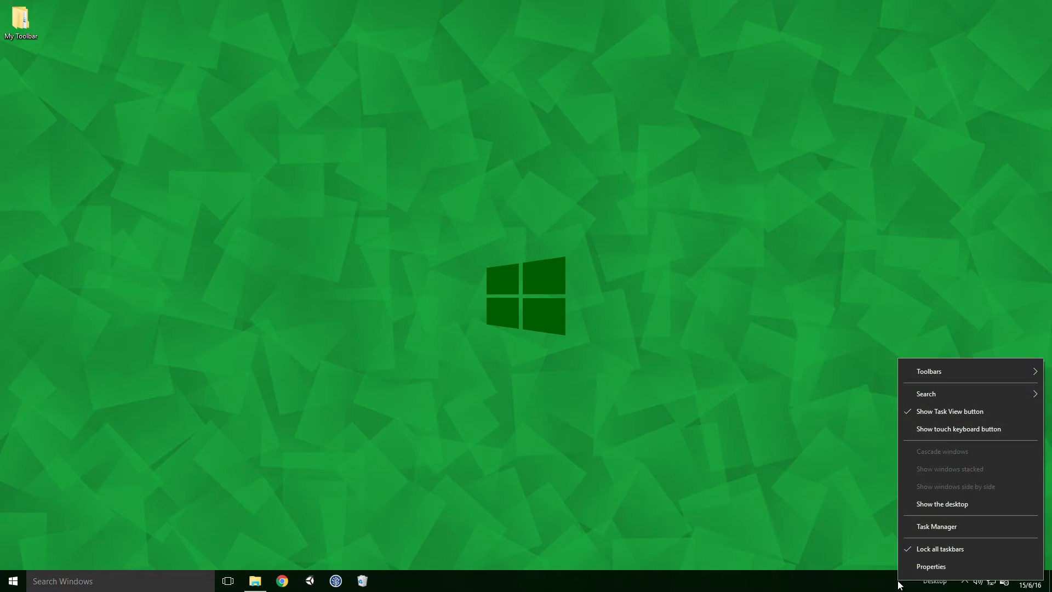
pyautogui.moveTo(940, 548)
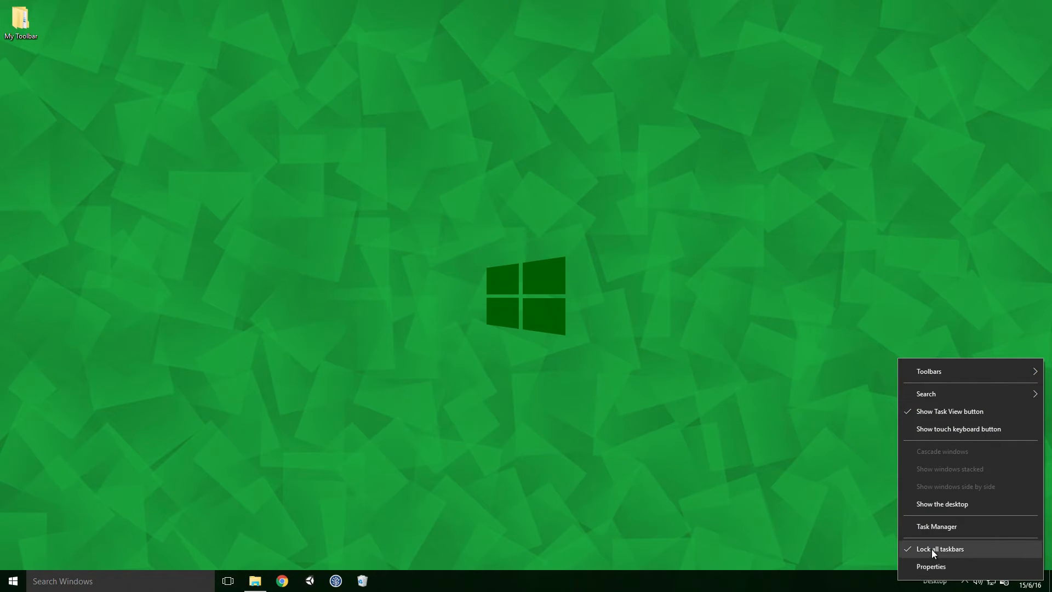
pyautogui.click(943, 548)
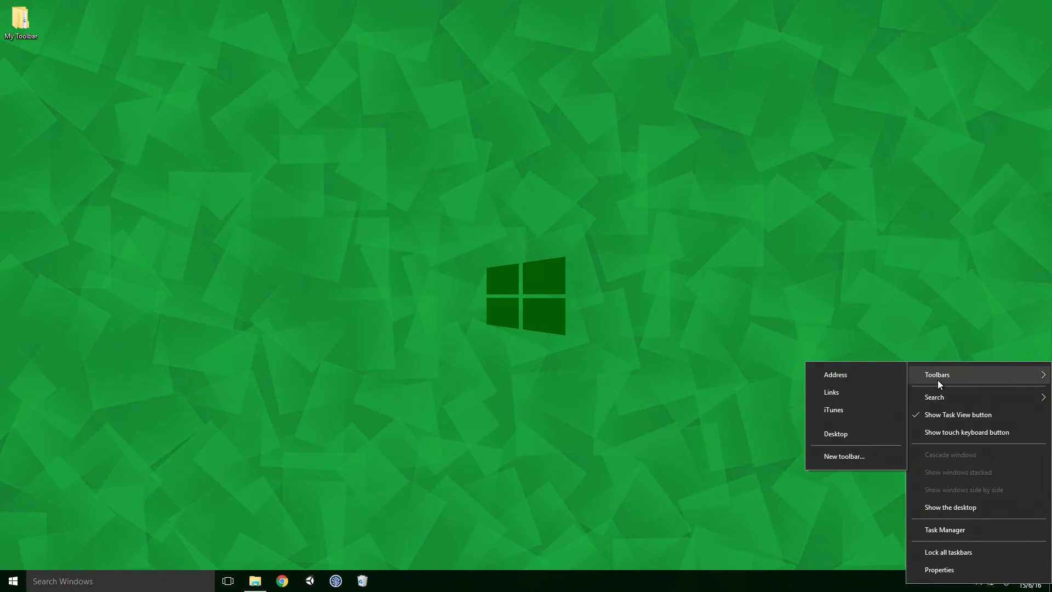
# Step: Make a new taskbar toolbar from the desktop's 'My Toolbar' folder
pyautogui.click(844, 456)
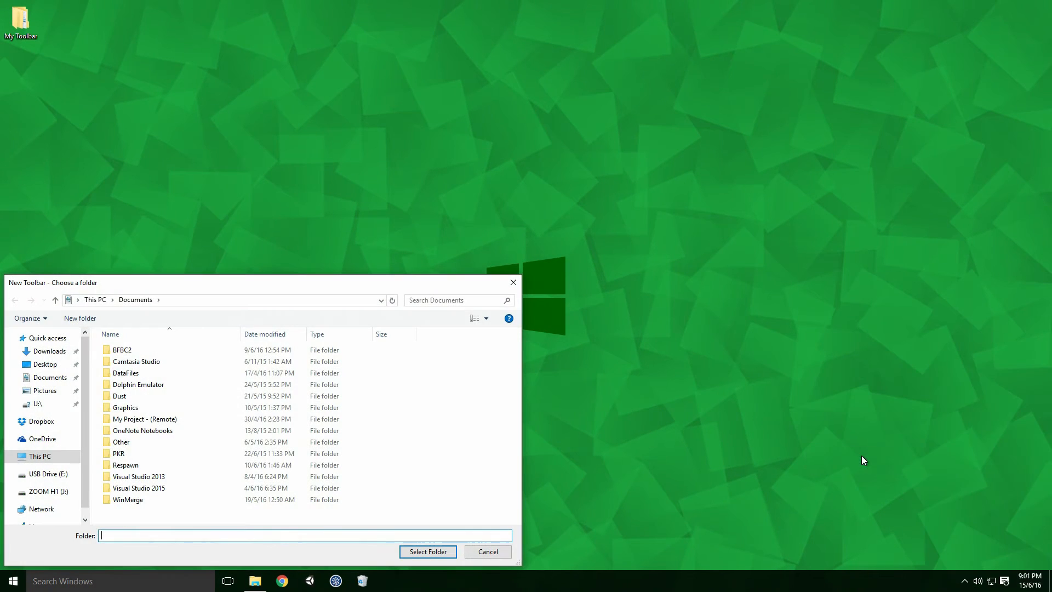
pyautogui.click(41, 456)
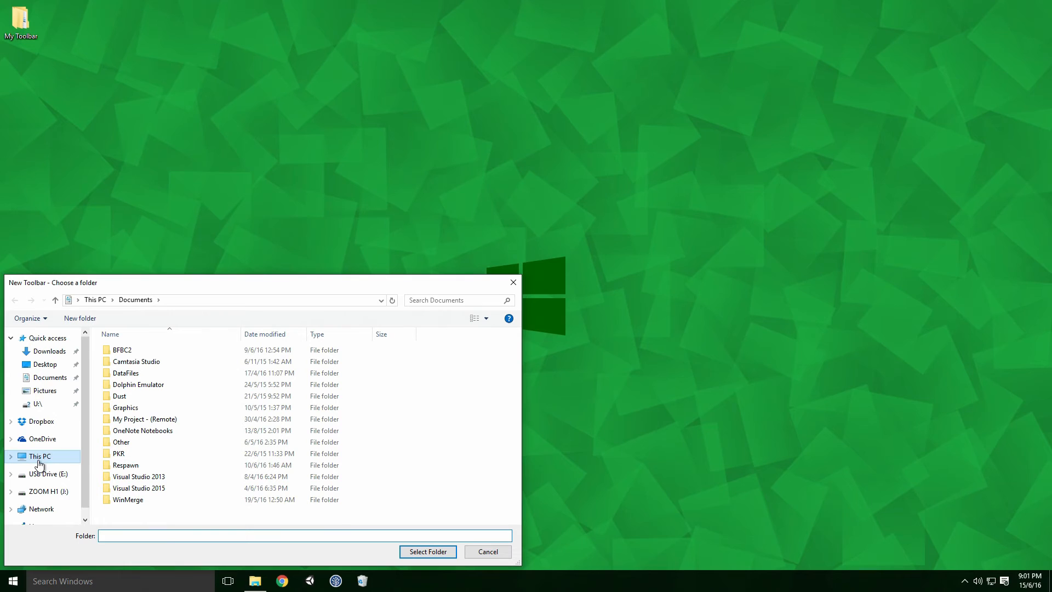
pyautogui.click(44, 364)
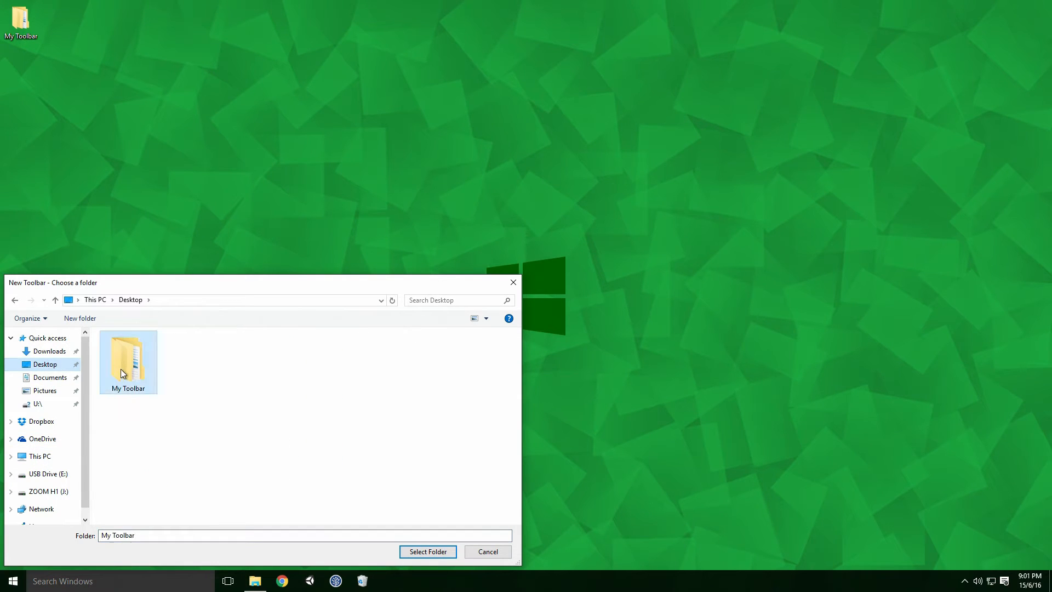
pyautogui.click(428, 551)
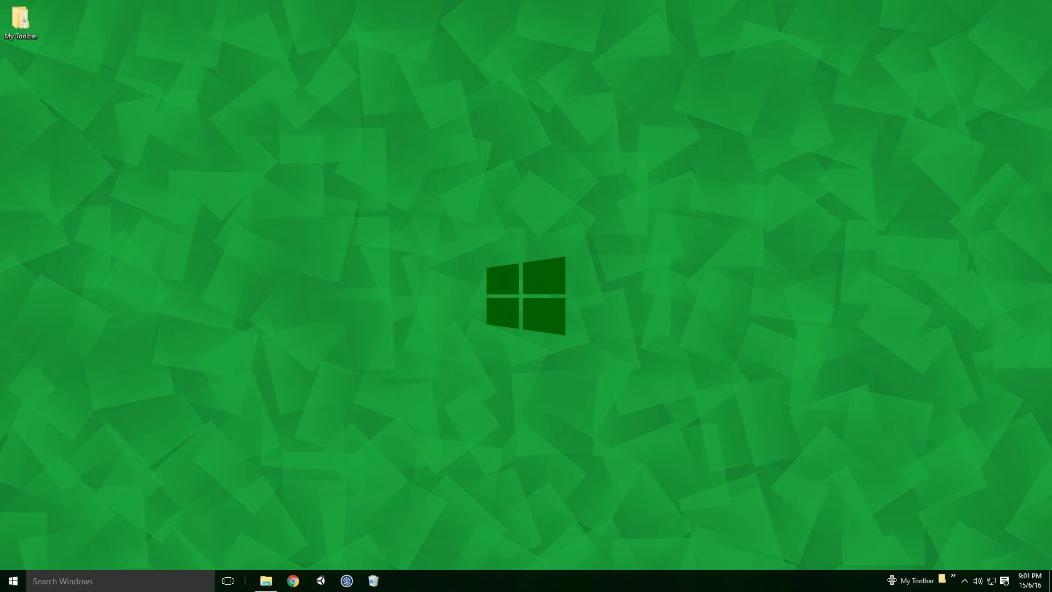
pyautogui.click(947, 581)
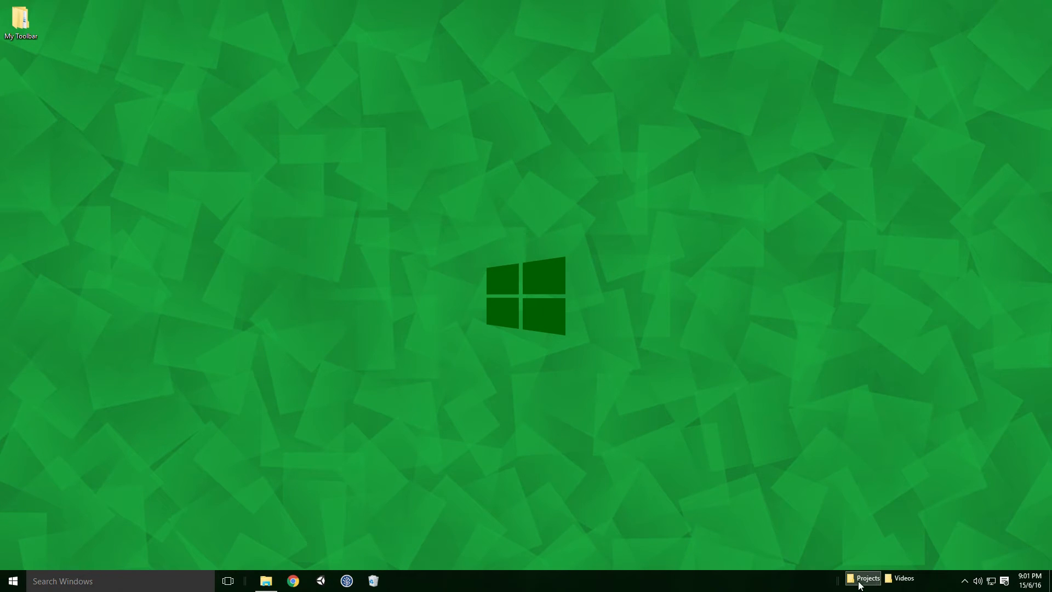
pyautogui.moveTo(828, 583)
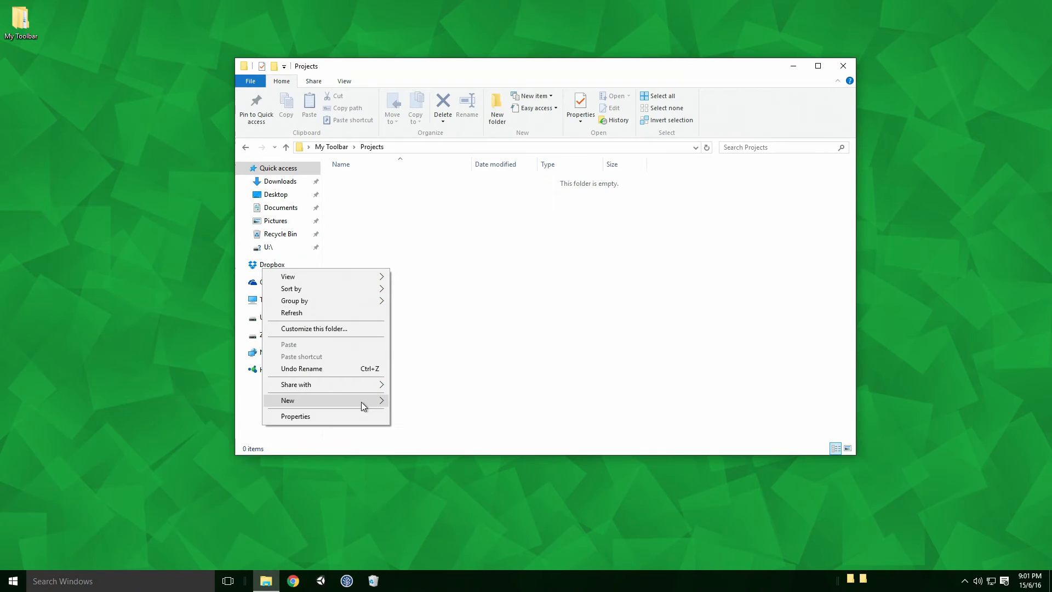
# Step: Apply a custom icon to the Projects folder via Properties > Customize
pyautogui.click(330, 146)
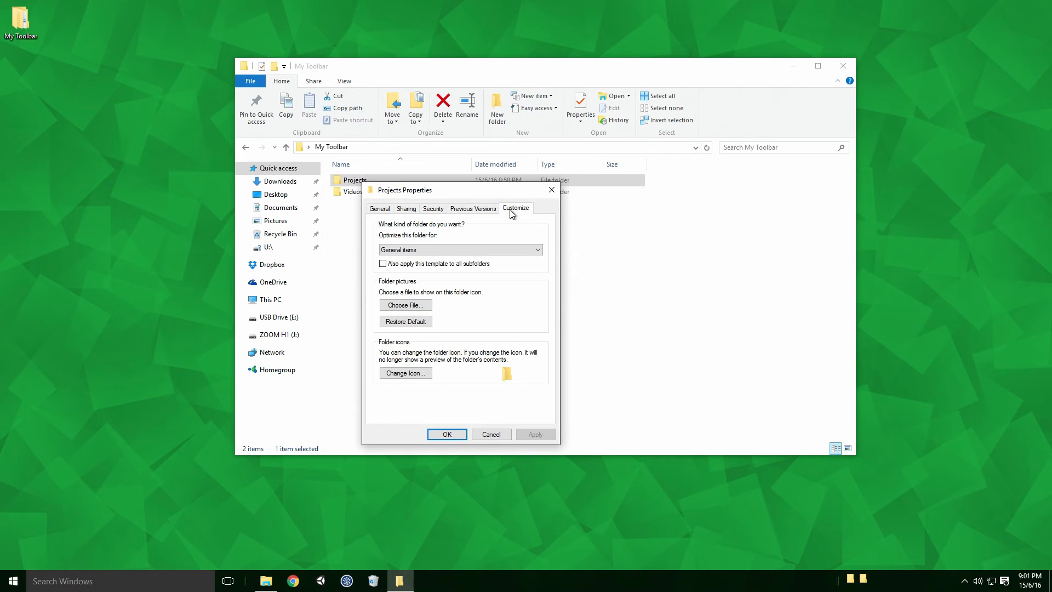
pyautogui.click(405, 373)
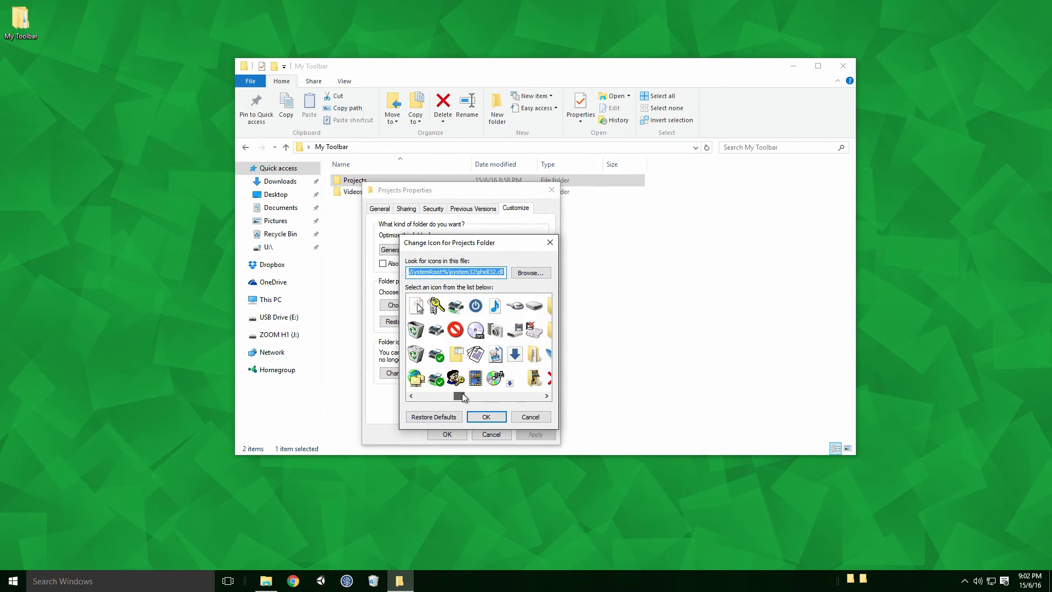
pyautogui.click(486, 417)
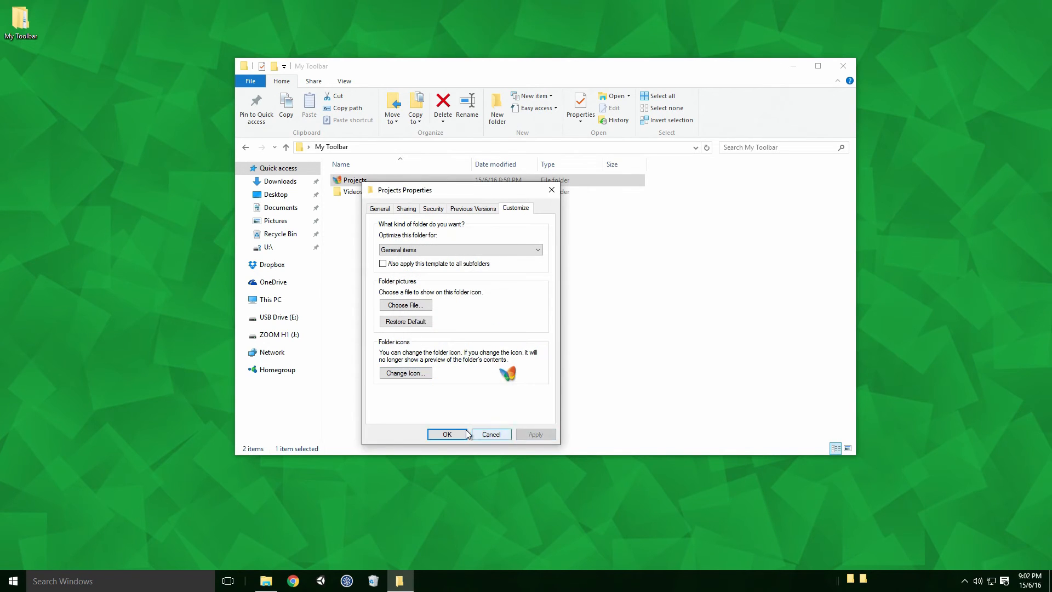
pyautogui.click(405, 373)
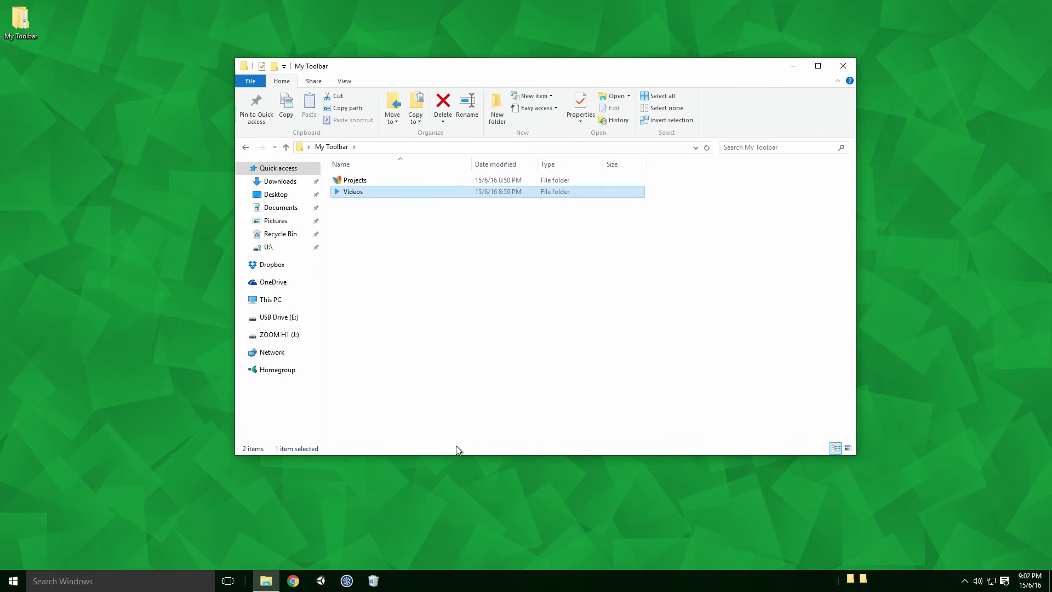
pyautogui.moveTo(435, 240)
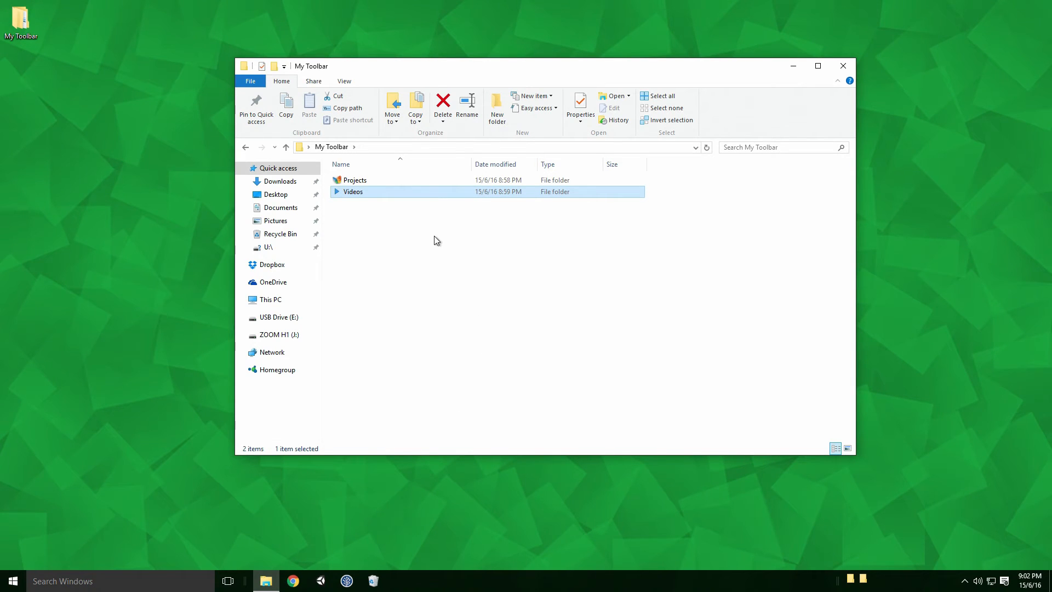
# Step: Show the folder as Medium icons to check the new icons, then return to Details
pyautogui.rightClick(434, 240)
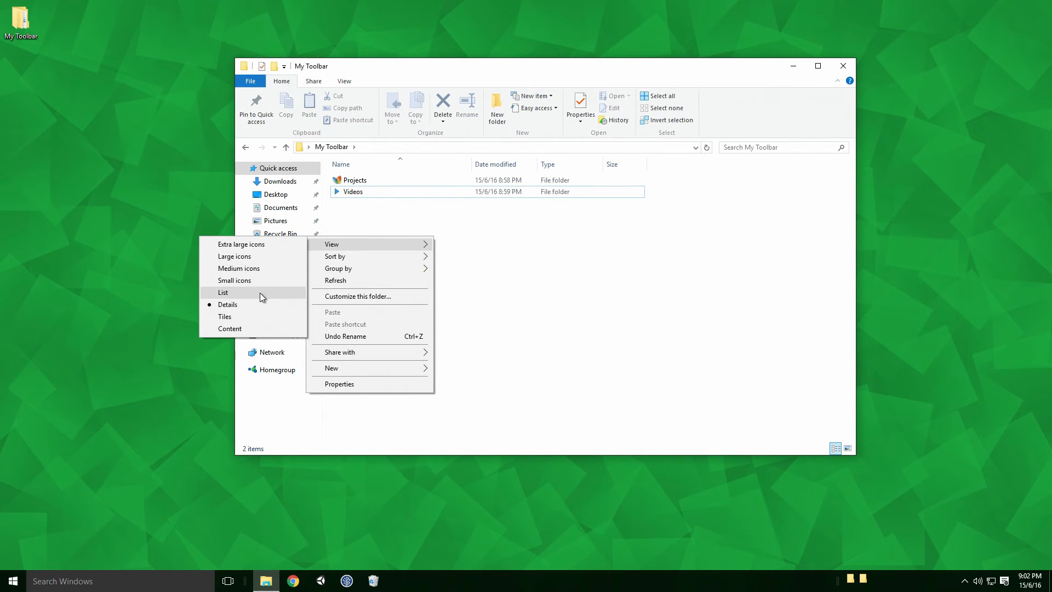
pyautogui.moveTo(255, 316)
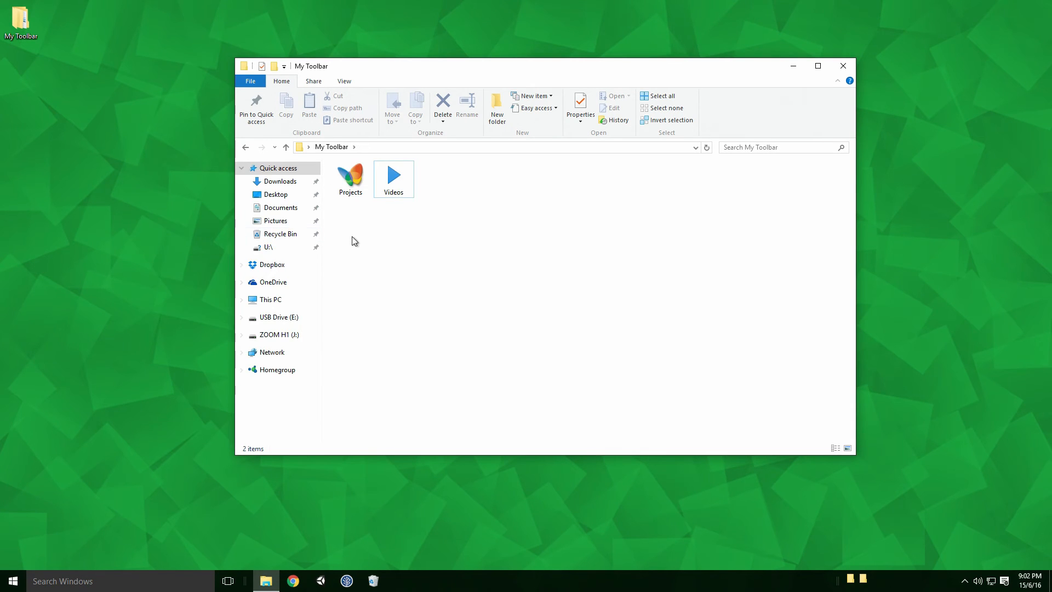
pyautogui.rightClick(354, 240)
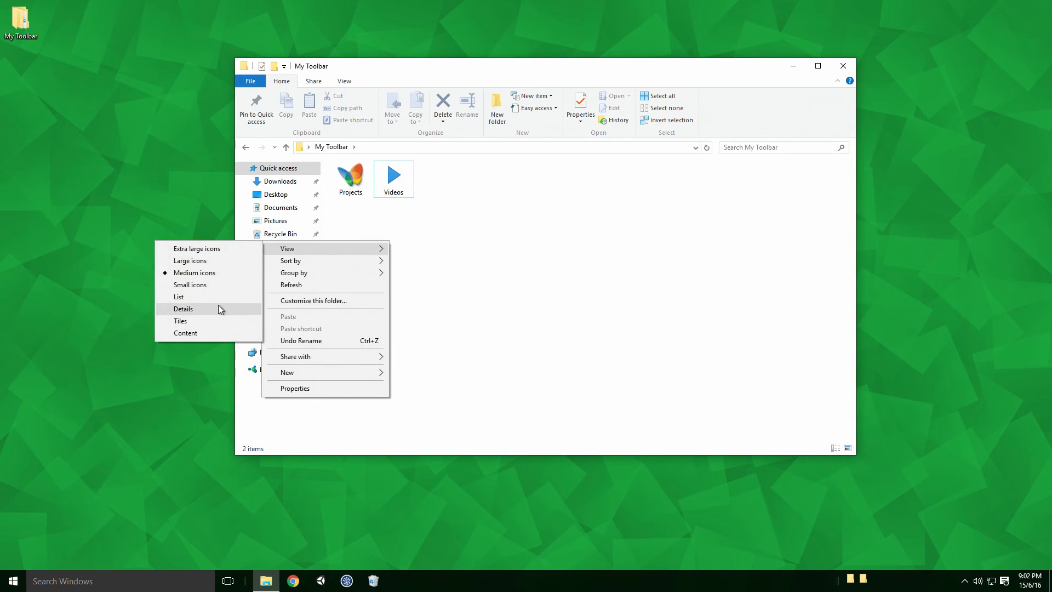
pyautogui.click(183, 309)
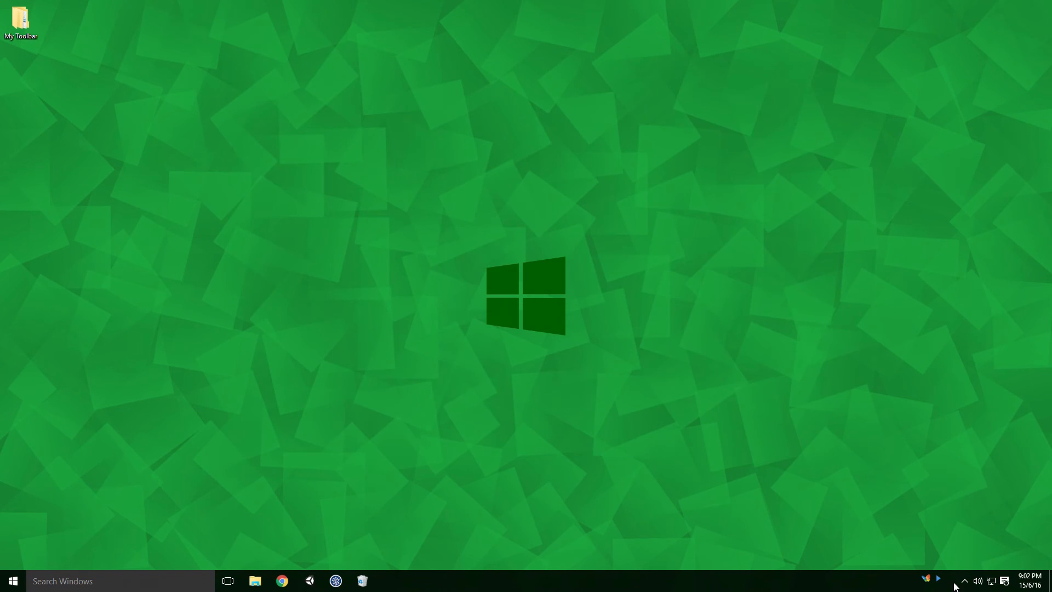
pyautogui.moveTo(939, 568)
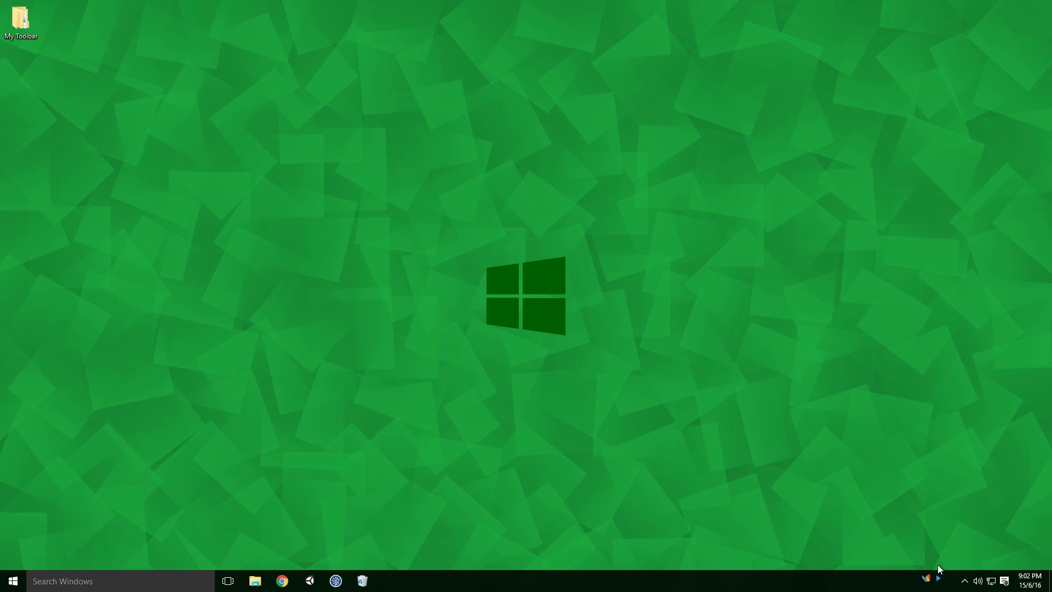
pyautogui.moveTo(914, 581)
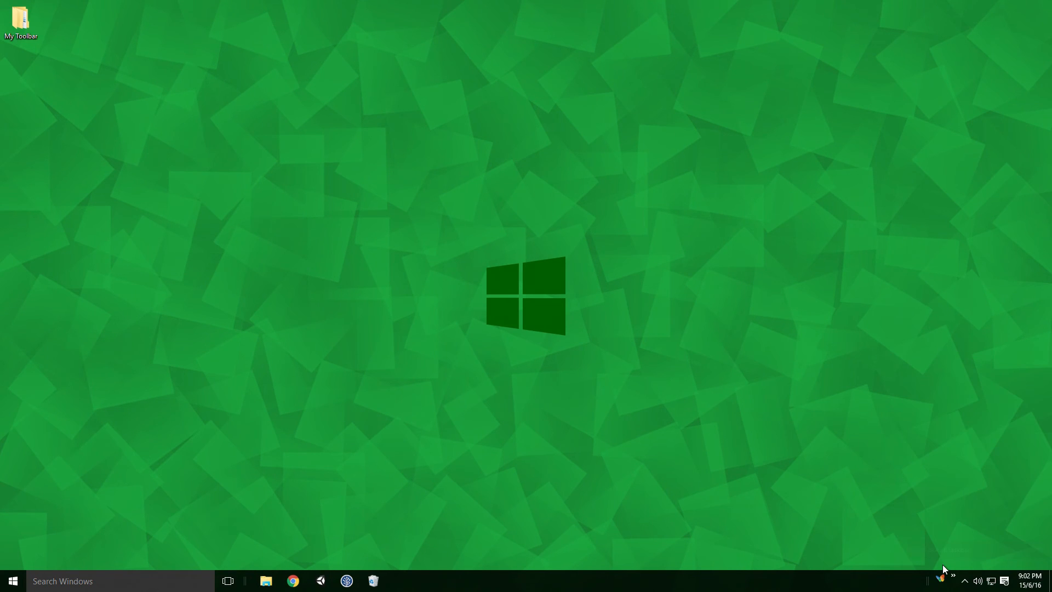
# Step: Set My Toolbar's Projects and Videos icons to Large icons on the taskbar
pyautogui.rightClick(931, 580)
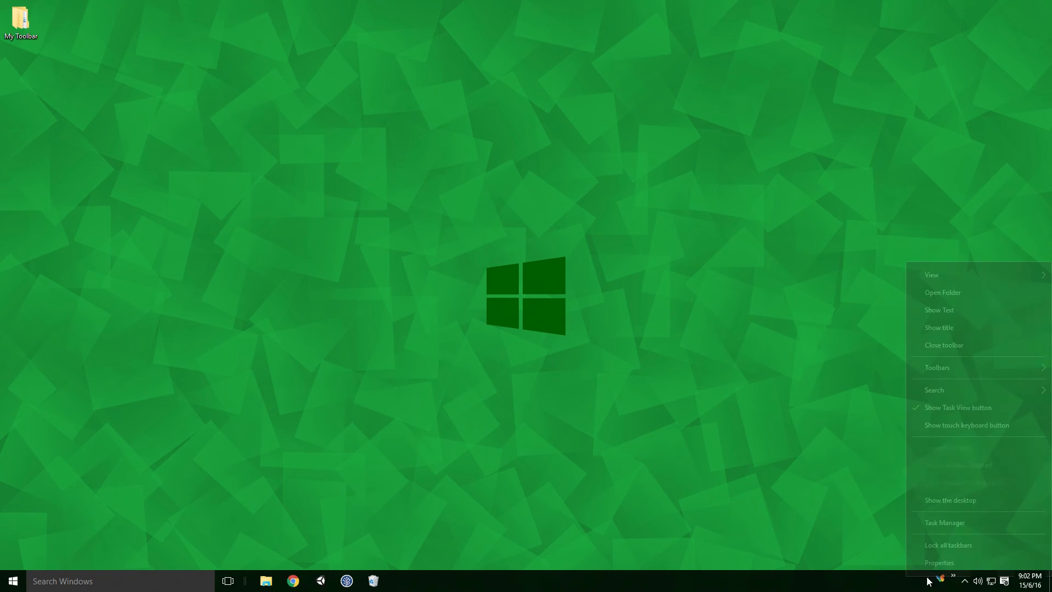
pyautogui.click(931, 274)
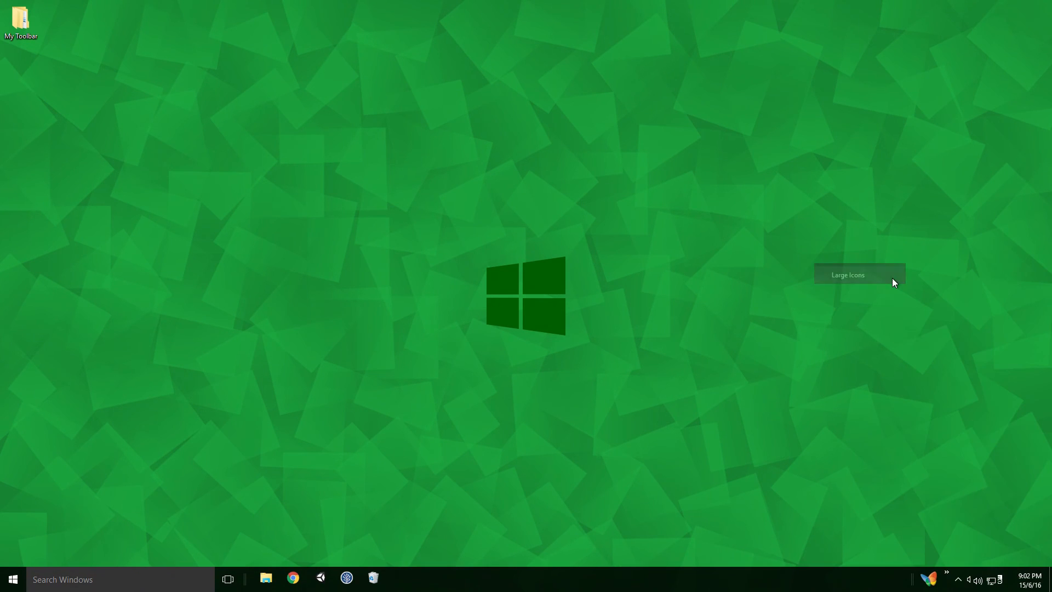